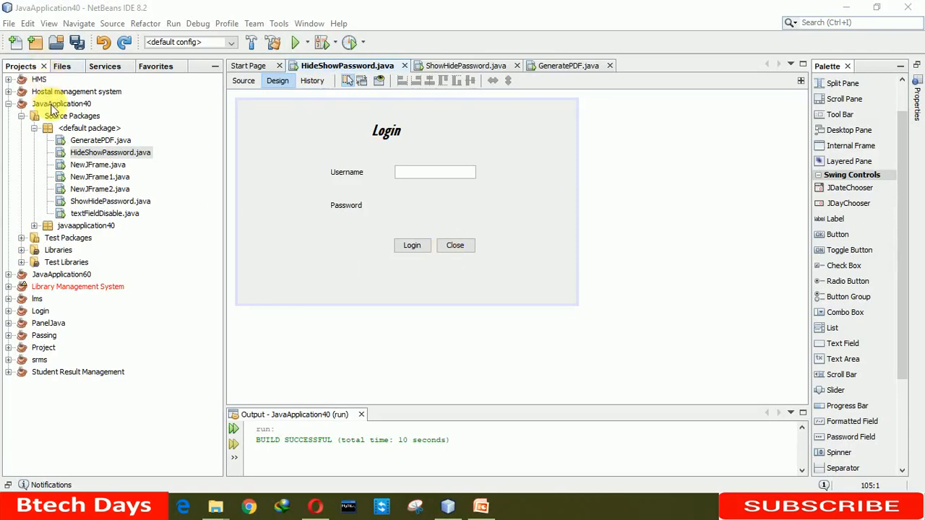
# Step: Add a password field beside the Password label, width 120, with its default text cleared
pyautogui.rightClick(61, 103)
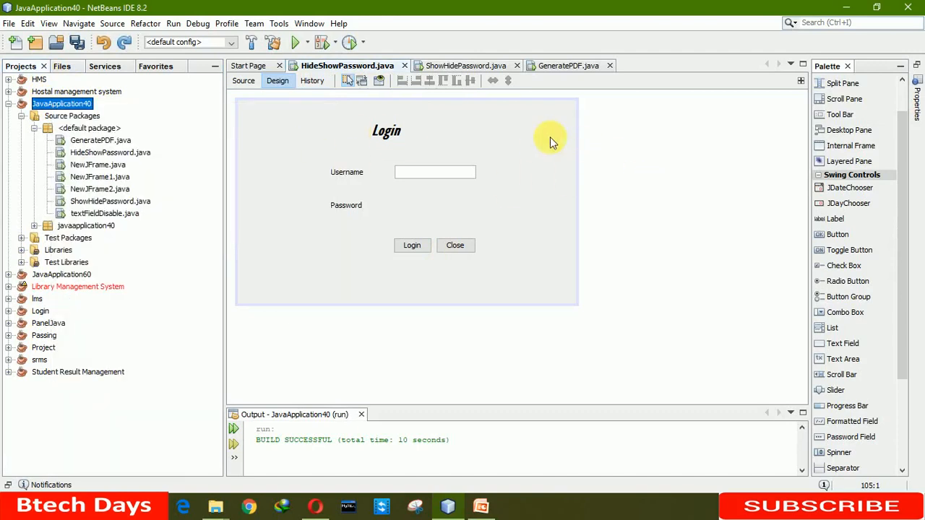
pyautogui.moveTo(809, 250)
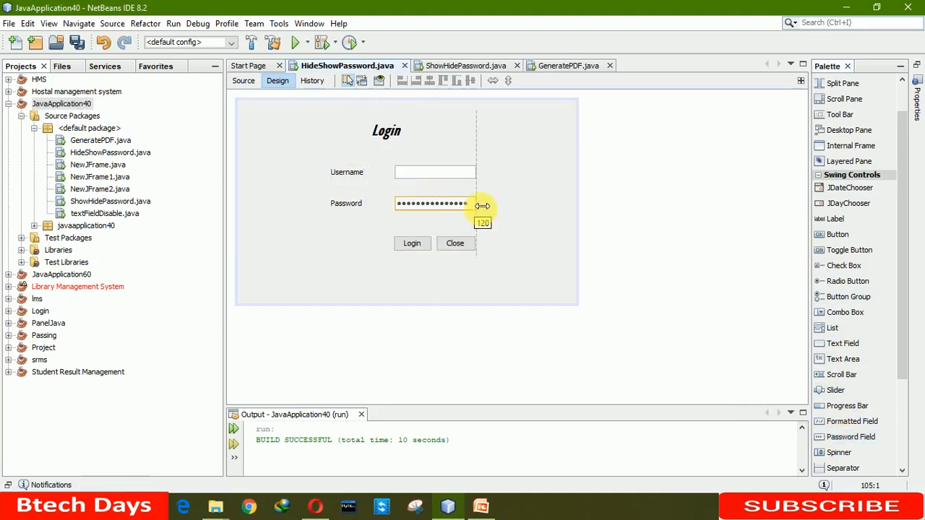
pyautogui.rightClick(431, 203)
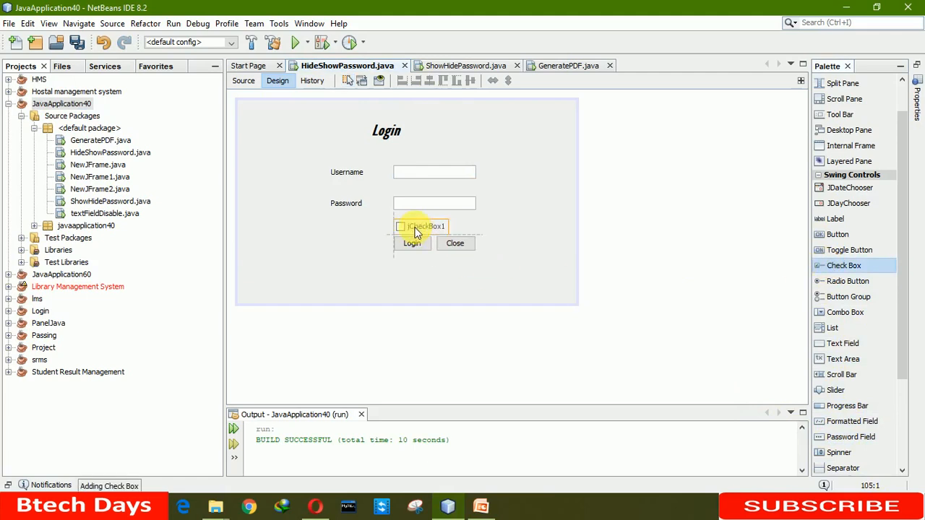
# Step: Add a check box under the password field and label it 'Show Password'
pyautogui.rightClick(426, 226)
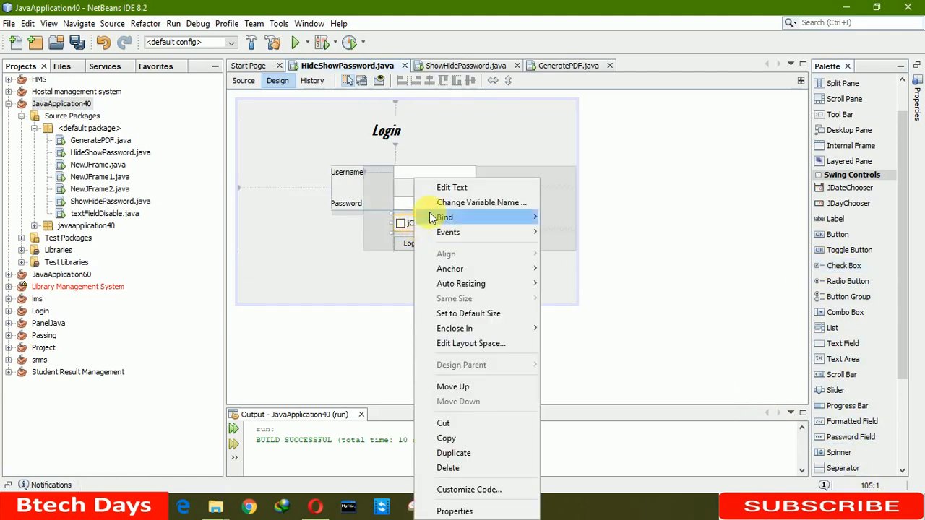
pyautogui.click(451, 188)
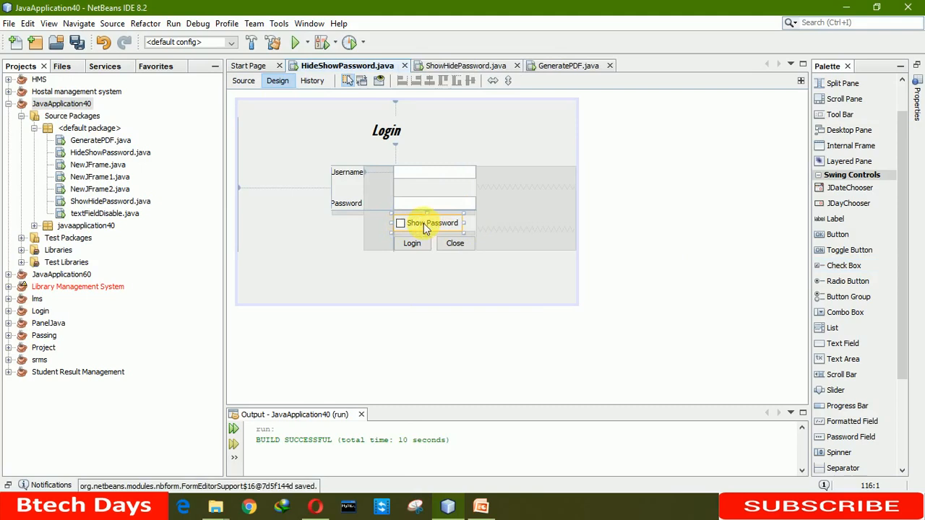
pyautogui.rightClick(432, 222)
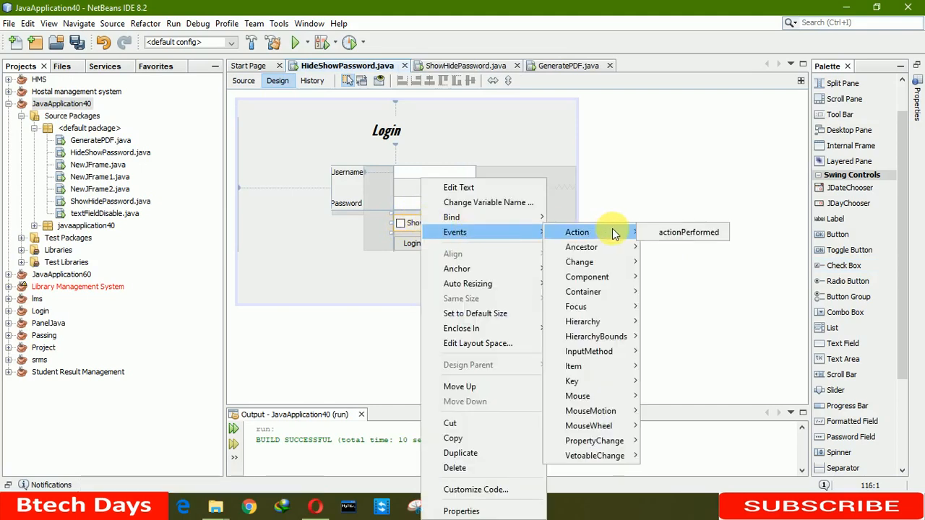
pyautogui.moveTo(618, 231)
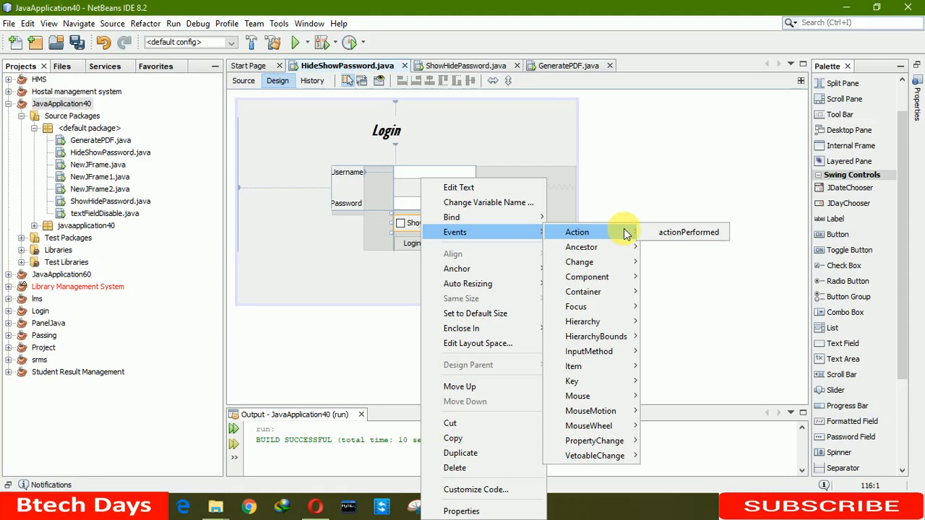
# Step: Generate the actionPerformed handler for the Show Password check box
pyautogui.click(688, 232)
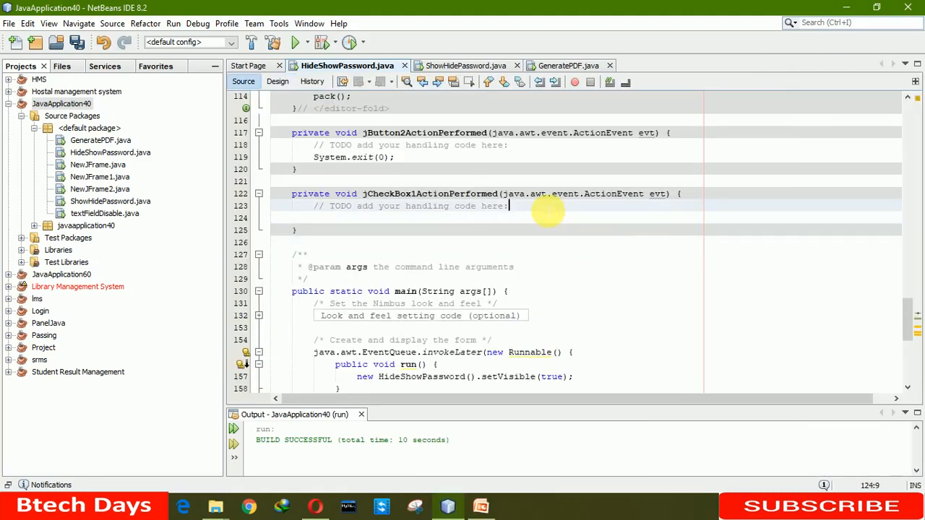
# Step: Write if(jCheckBox1.isSelected()) jPasswordField1.setEchoChar((char)0); in the handler
pyautogui.write('if(')
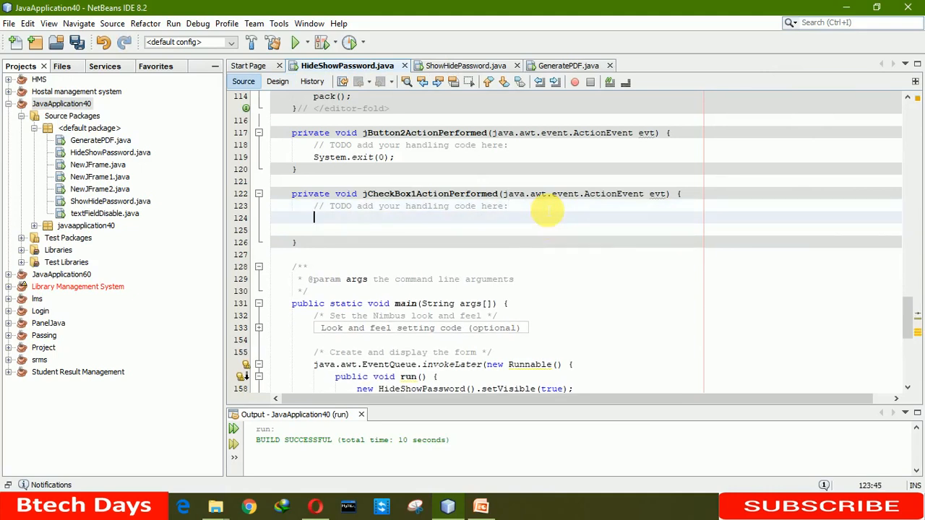
pyautogui.write('if(')
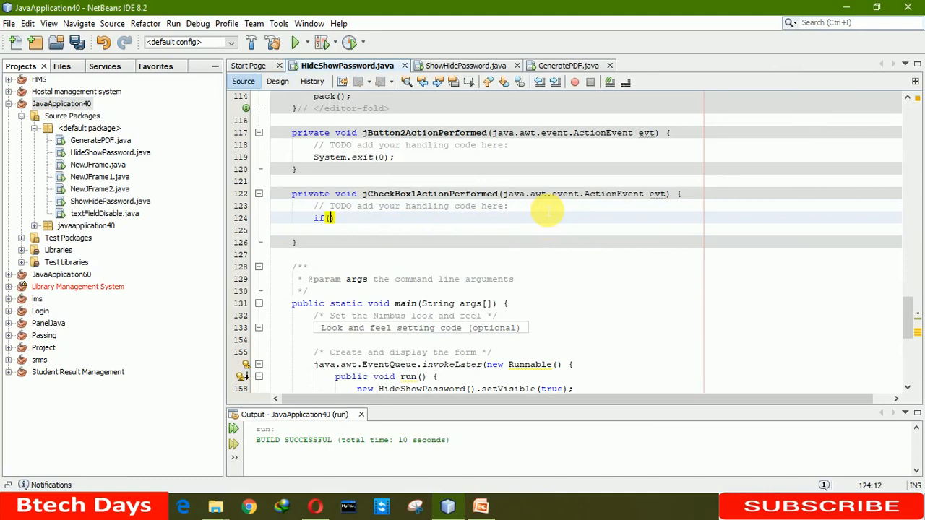
pyautogui.write('jc')
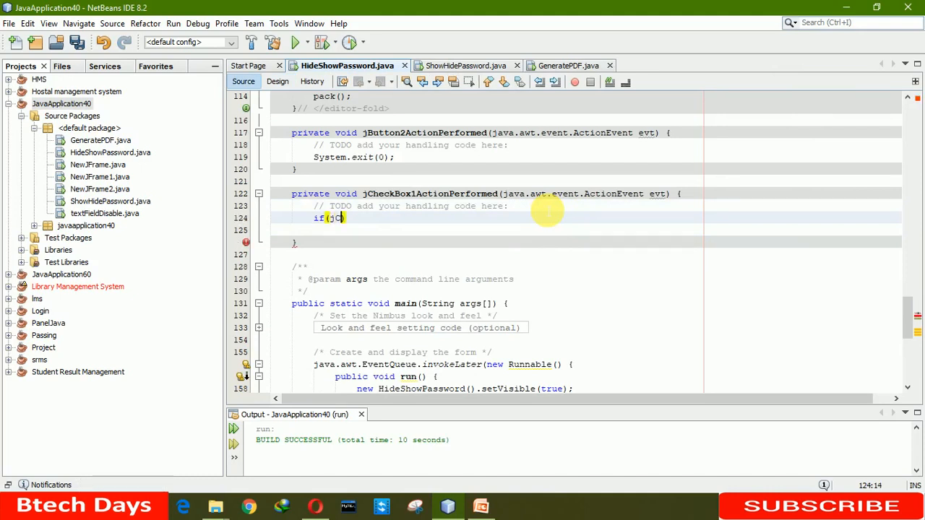
pyautogui.write('CheckBox1)')
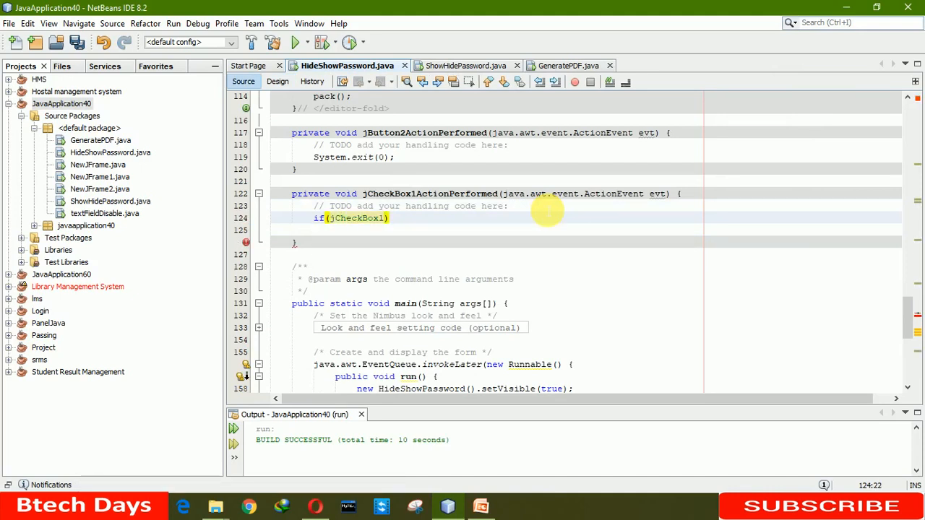
pyautogui.write('.isSelected(')
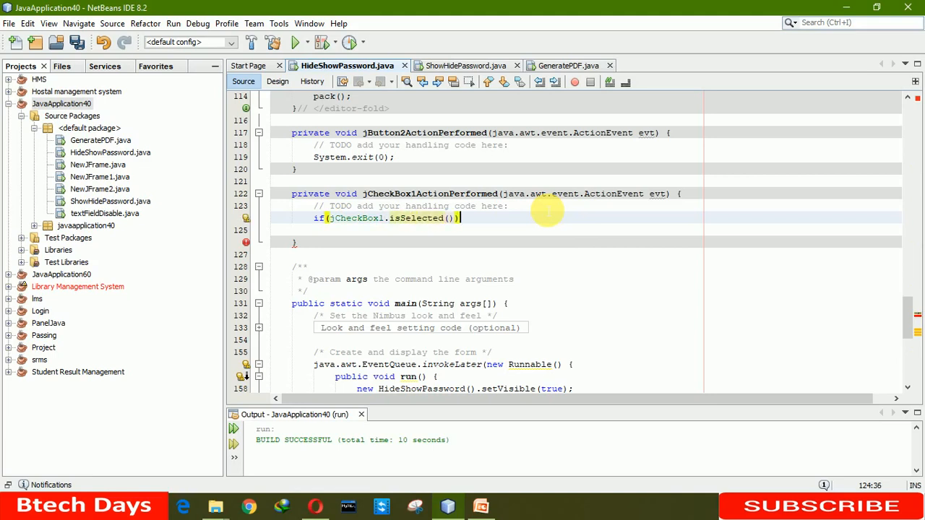
pyautogui.write('j')
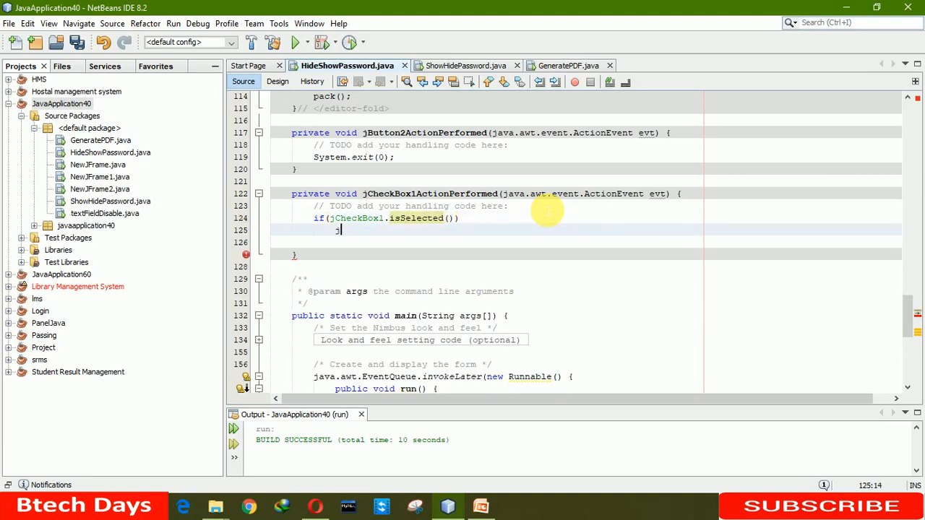
pyautogui.write('PasswordField1.se')
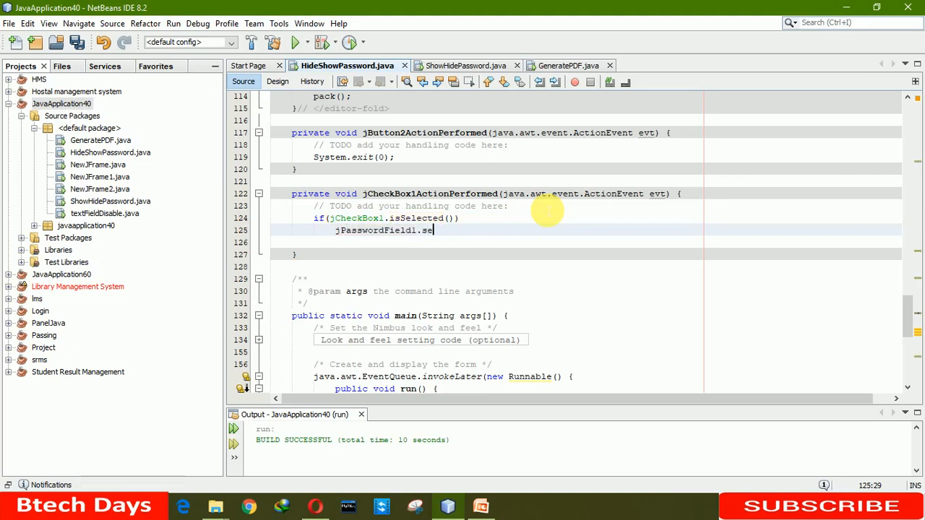
pyautogui.write('tEchoChar((char)0);')
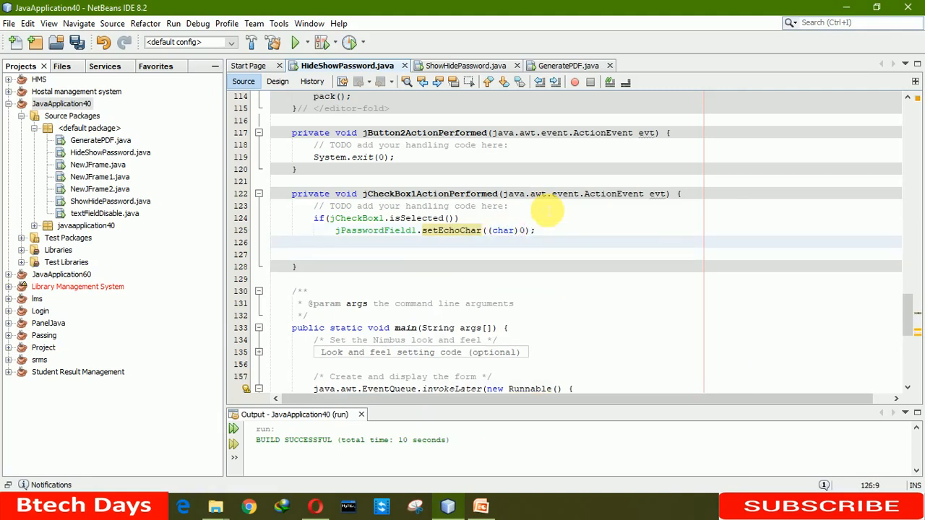
# Step: Add else jPasswordField1.setEchoChar('*'); to re-mask the password when unticked
pyautogui.write('else')
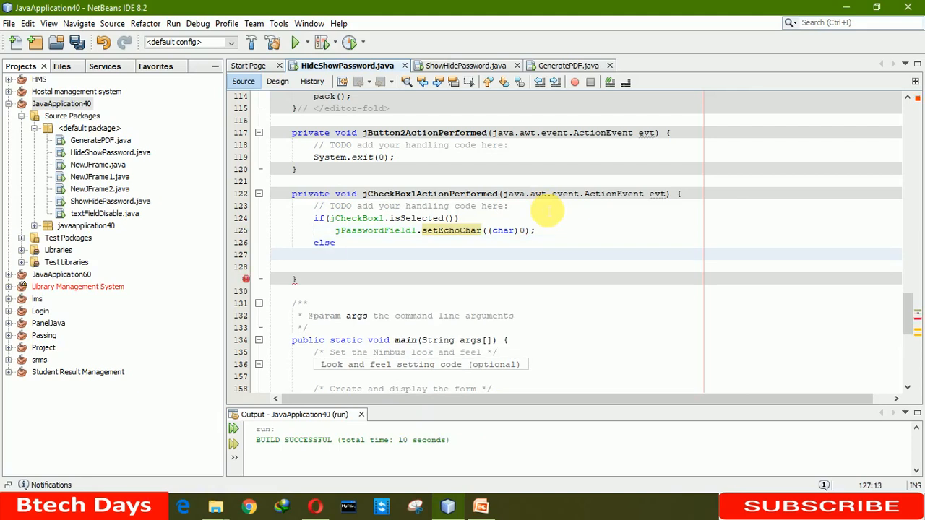
pyautogui.write('jPasswordField1.')
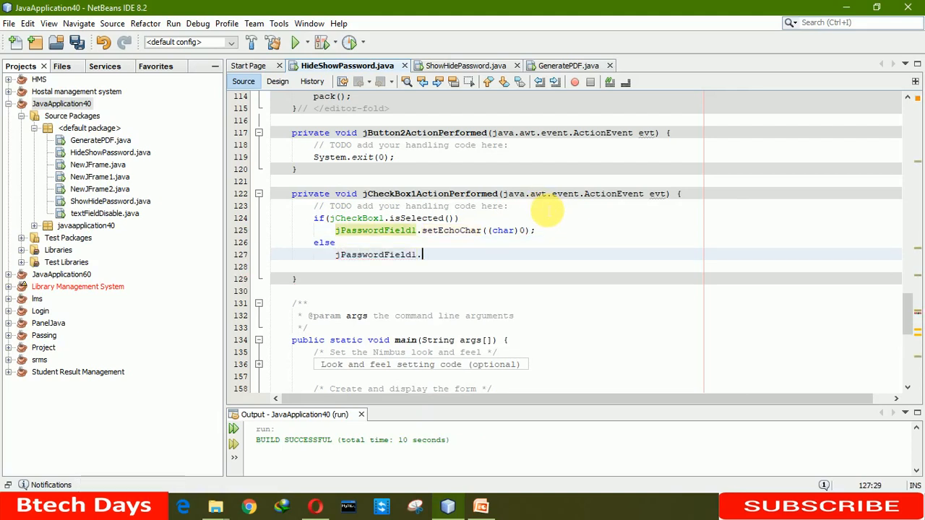
pyautogui.write("setEchoChar('*');")
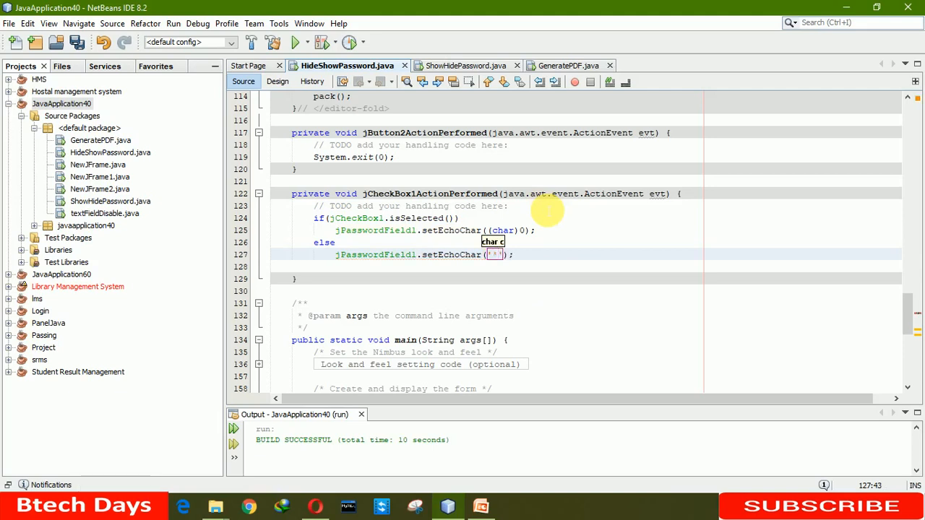
# Step: Run the login form file with Run File (Shift+F6)
pyautogui.rightClick(534, 282)
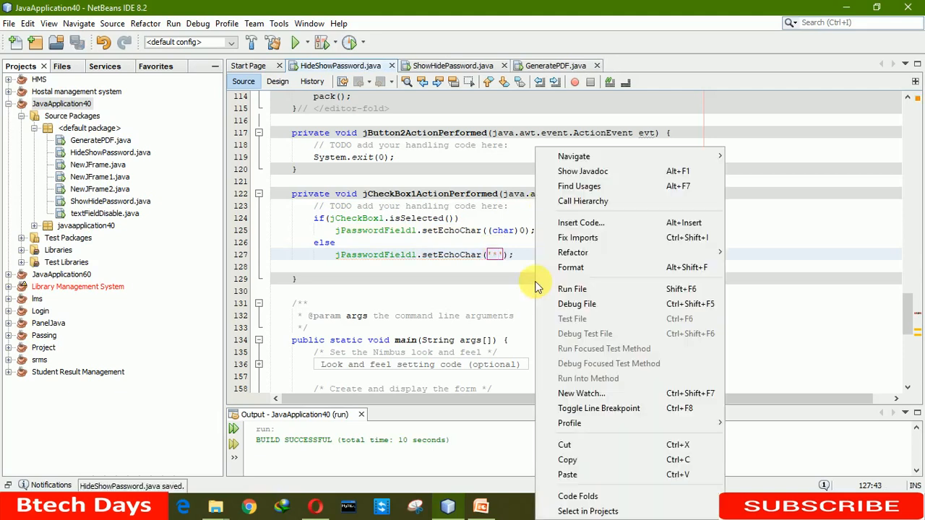
pyautogui.click(572, 288)
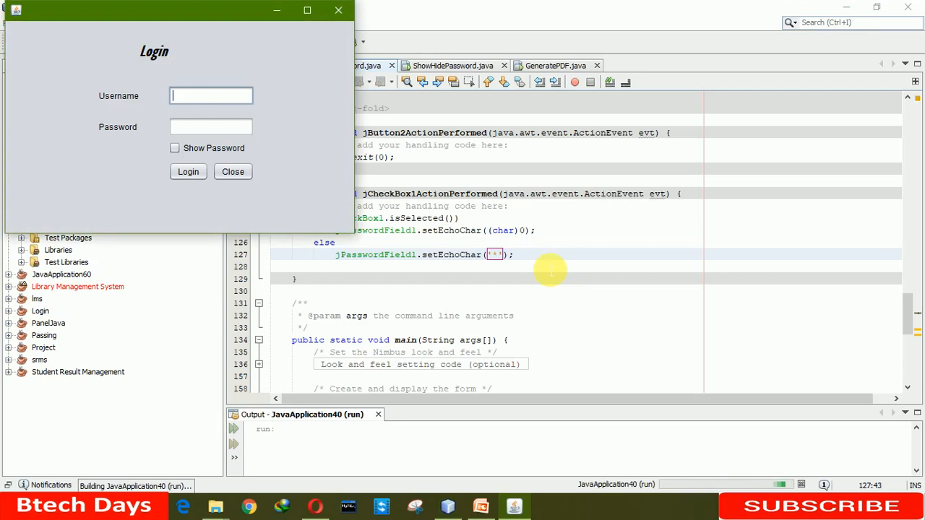
# Step: Enter username 'ga' and a password, tick Show Password to reveal it, untick to mask it
pyautogui.write('gaurav')
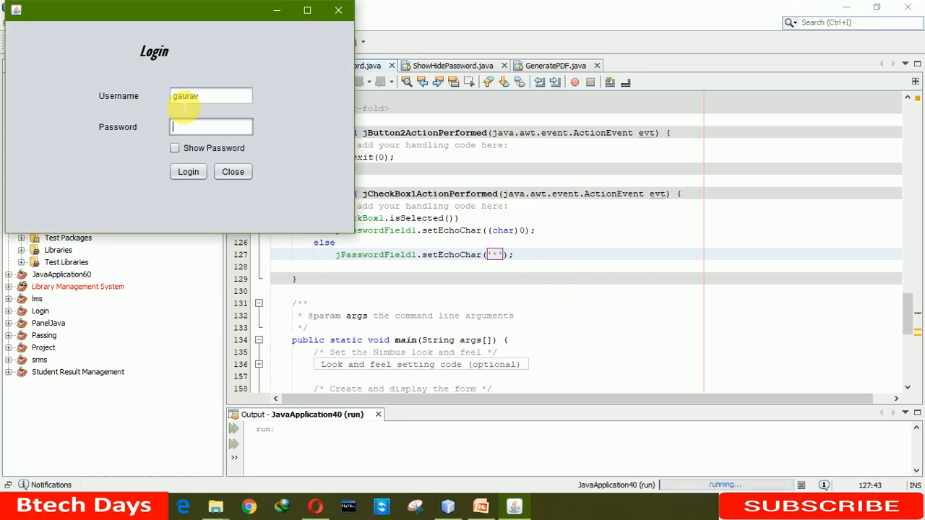
pyautogui.write('****')
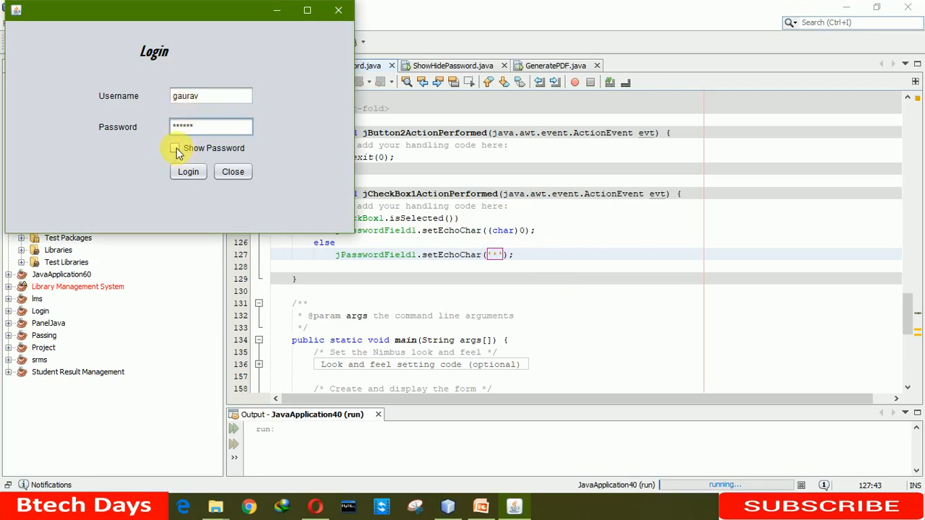
pyautogui.click(175, 148)
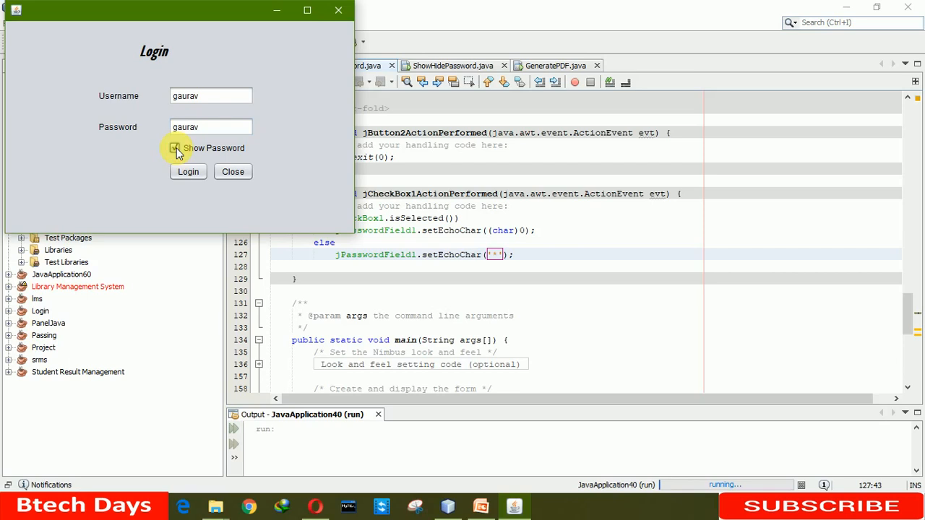
pyautogui.click(175, 148)
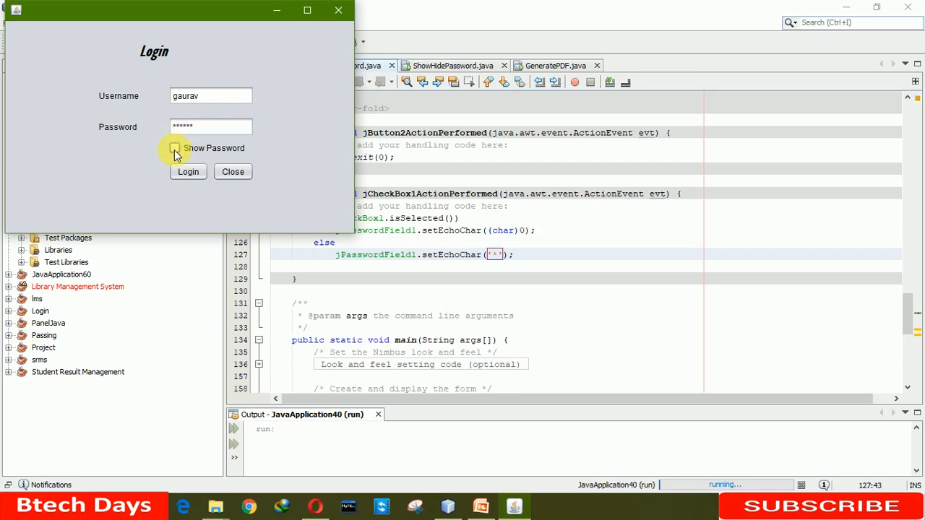